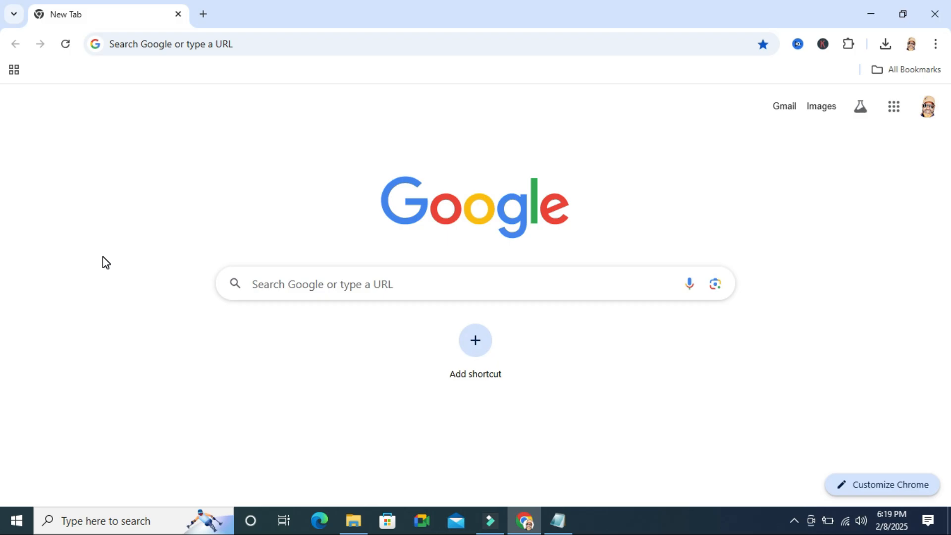
mouse_move(296, 158)
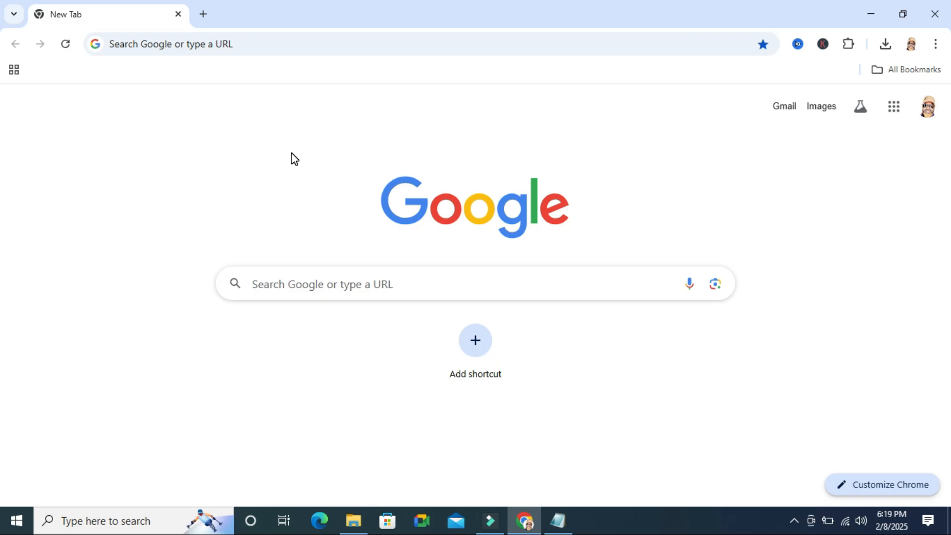
mouse_move(366, 250)
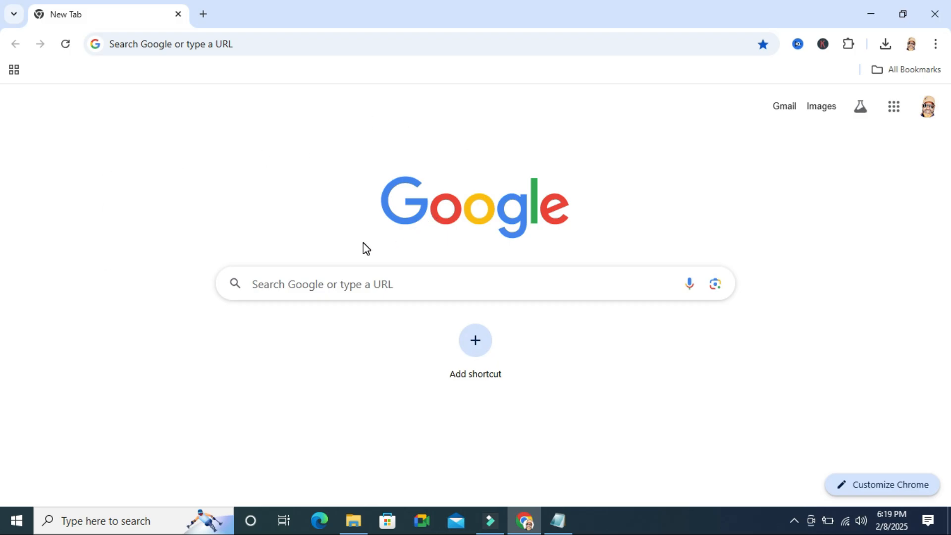
mouse_move(285, 283)
text(my activity)
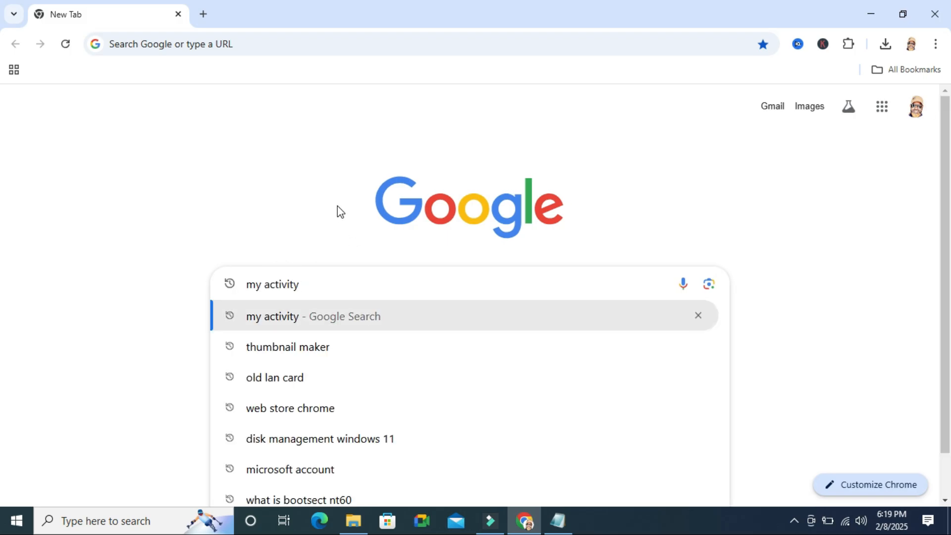
Search Google for 'my activity' and choose the Welcome to My Activity result
click(313, 316)
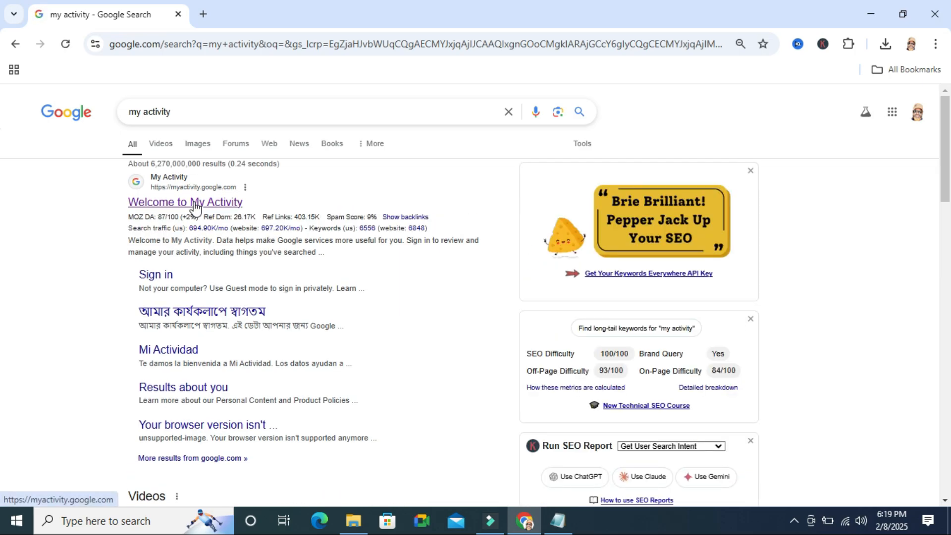
mouse_move(185, 199)
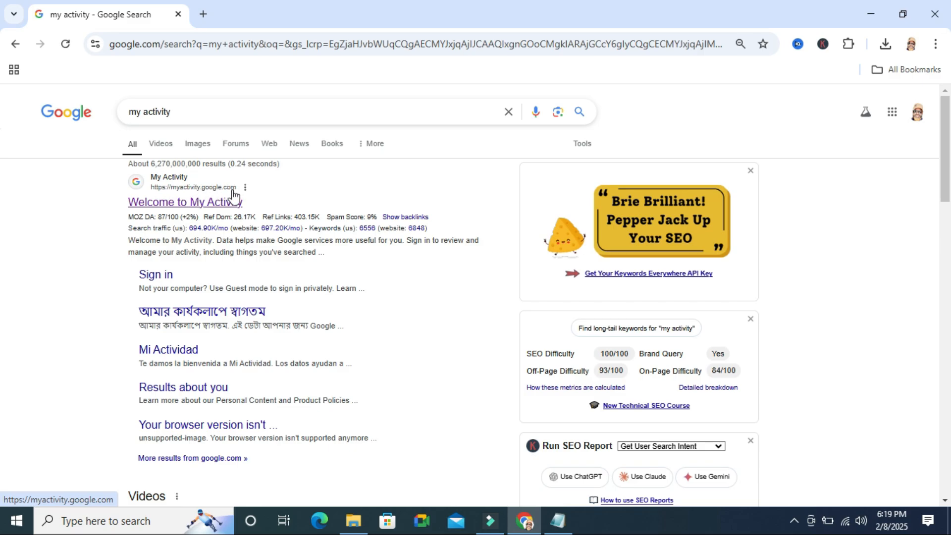
click(184, 202)
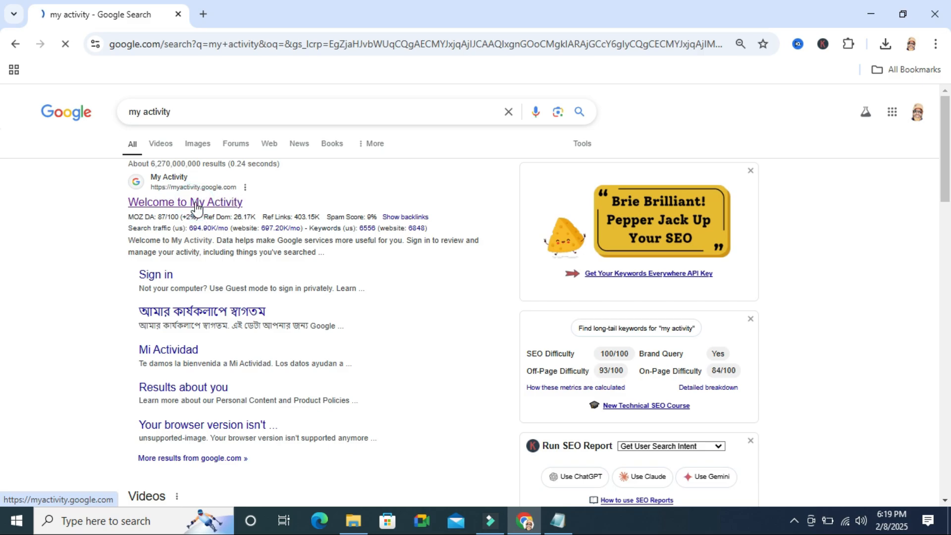
Go into the Web & App Activity card from the My Google Activity page
click(185, 202)
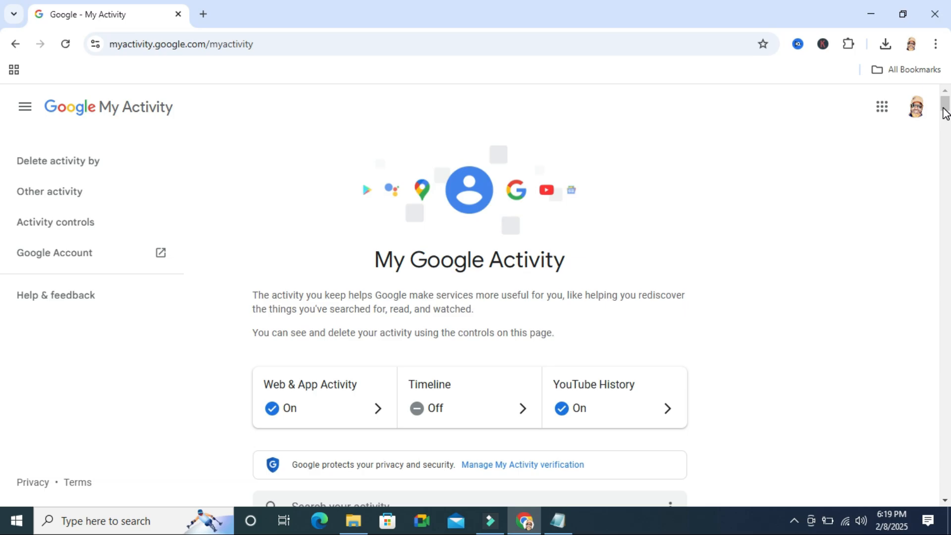
scroll(down, 3)
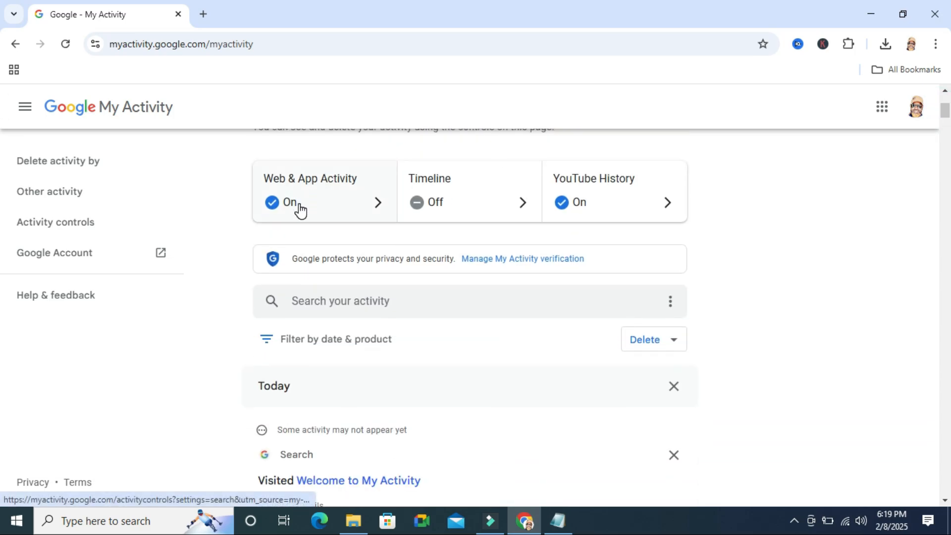
mouse_move(328, 194)
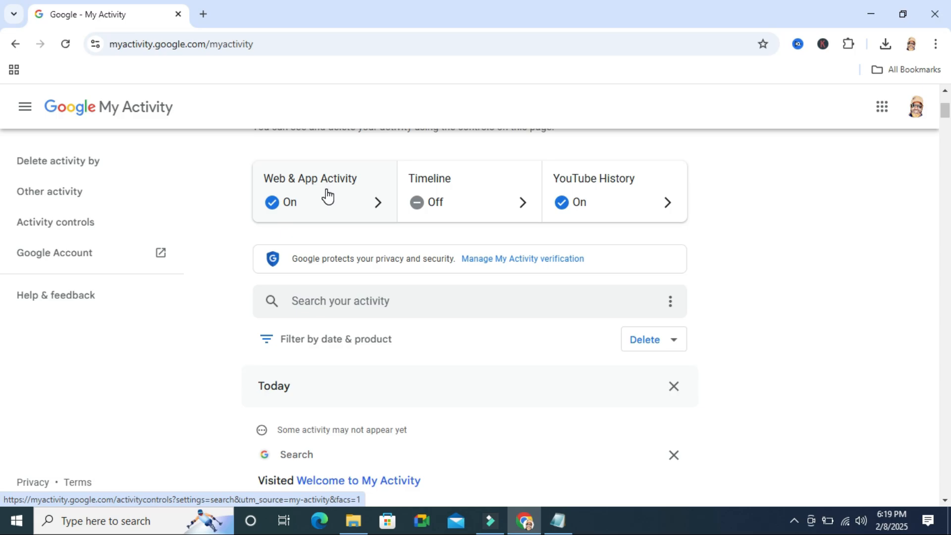
click(323, 202)
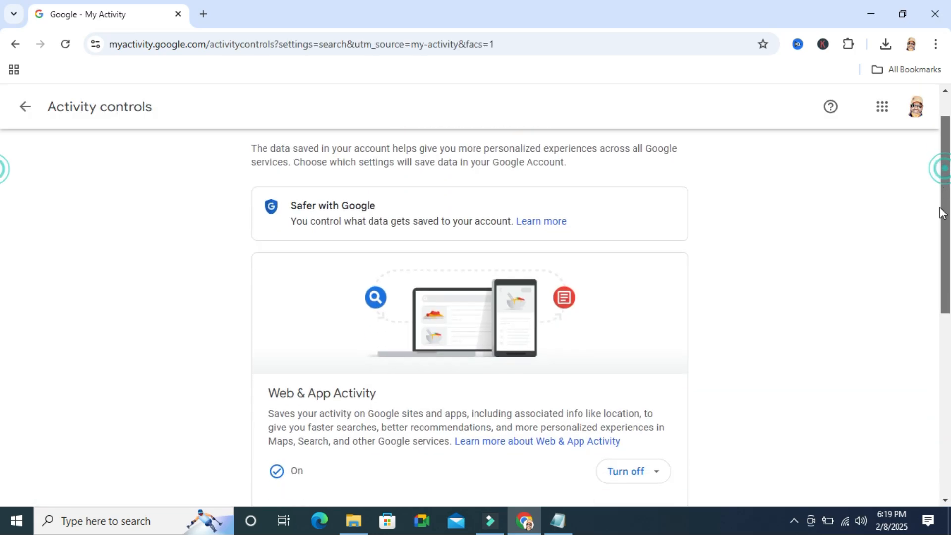
Reach Auto-delete (On) and bring up its 'Deleting activity older than 3 months' options
scroll(down, 3)
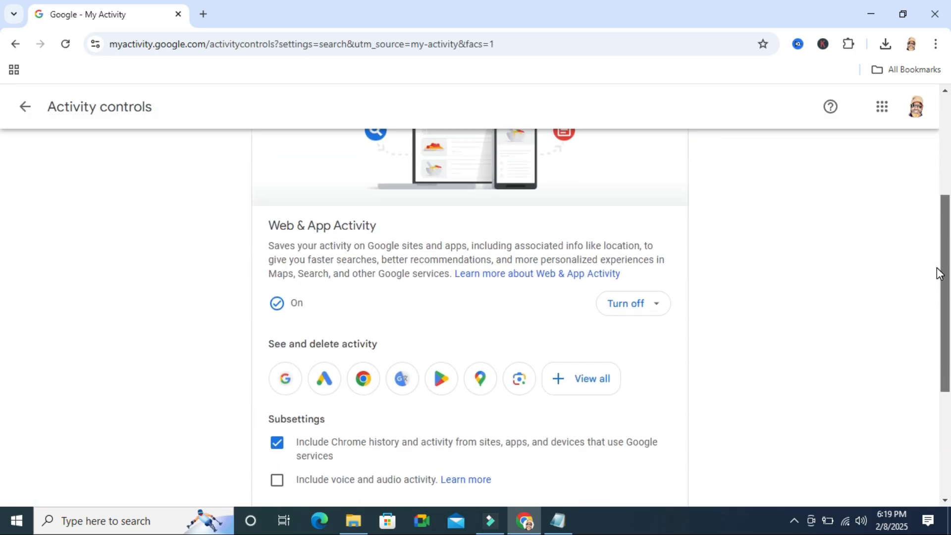
scroll(down, 3)
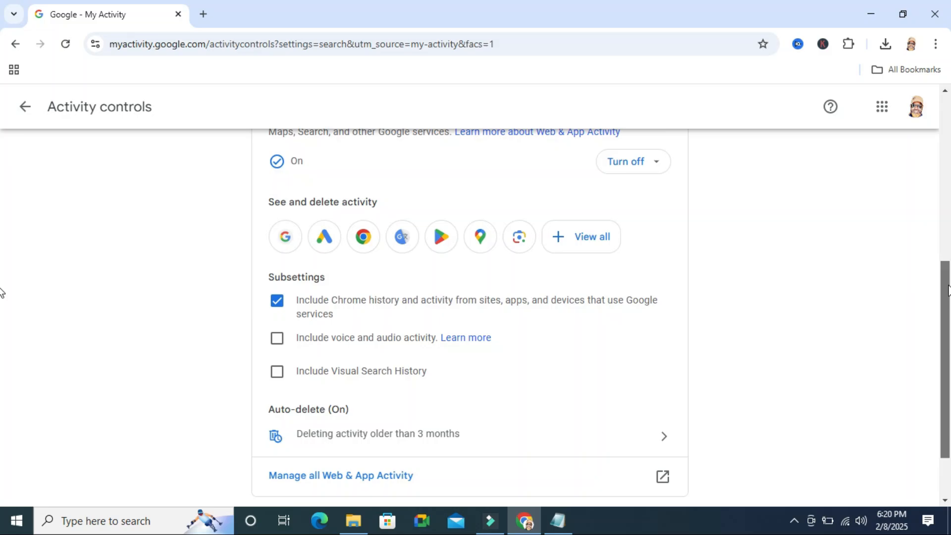
scroll(down, 3)
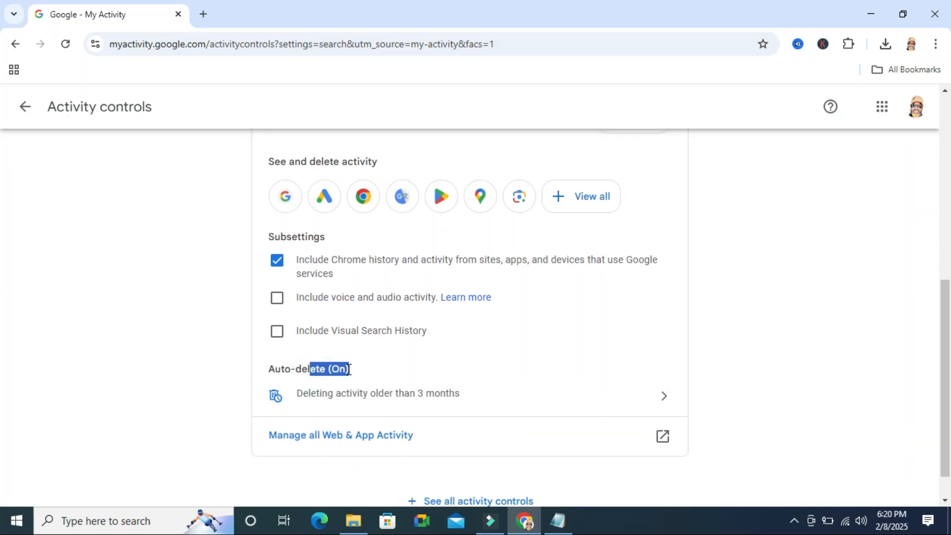
mouse_move(362, 401)
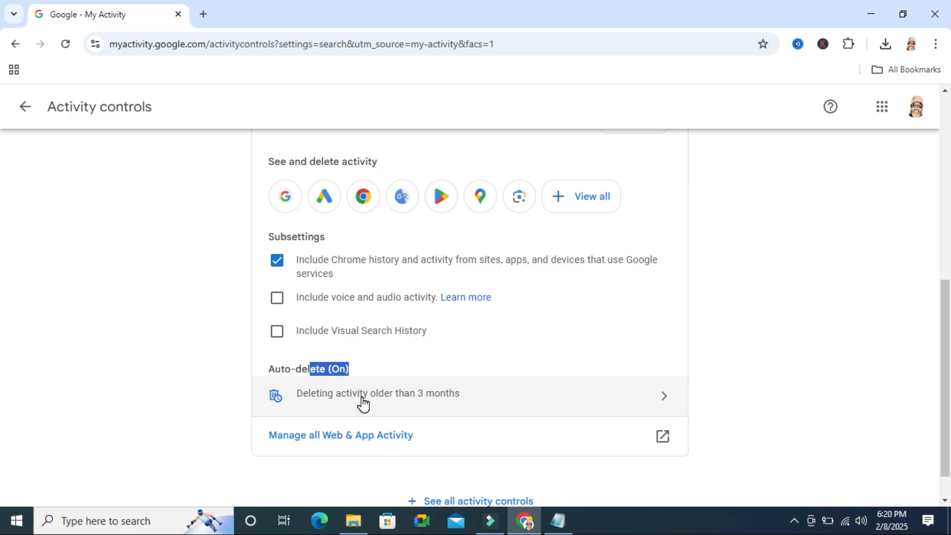
mouse_move(450, 398)
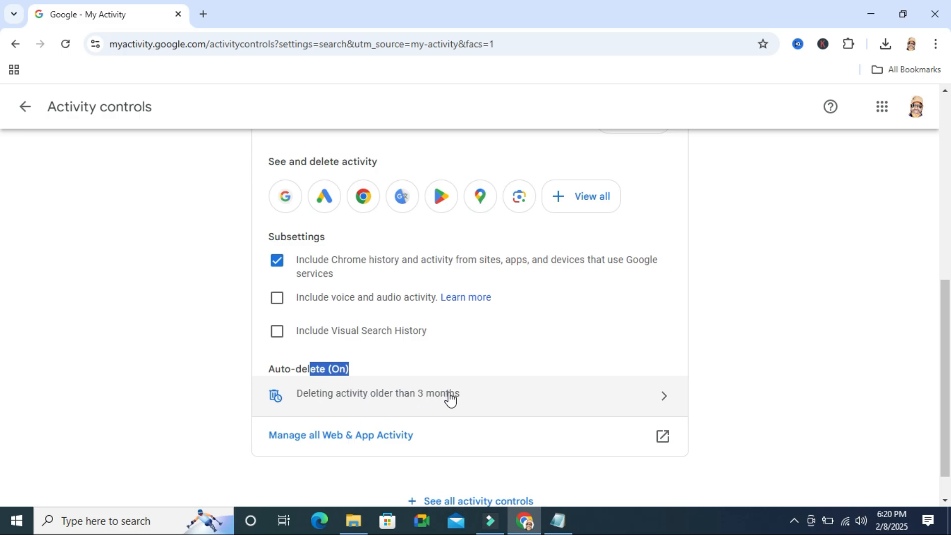
mouse_move(367, 400)
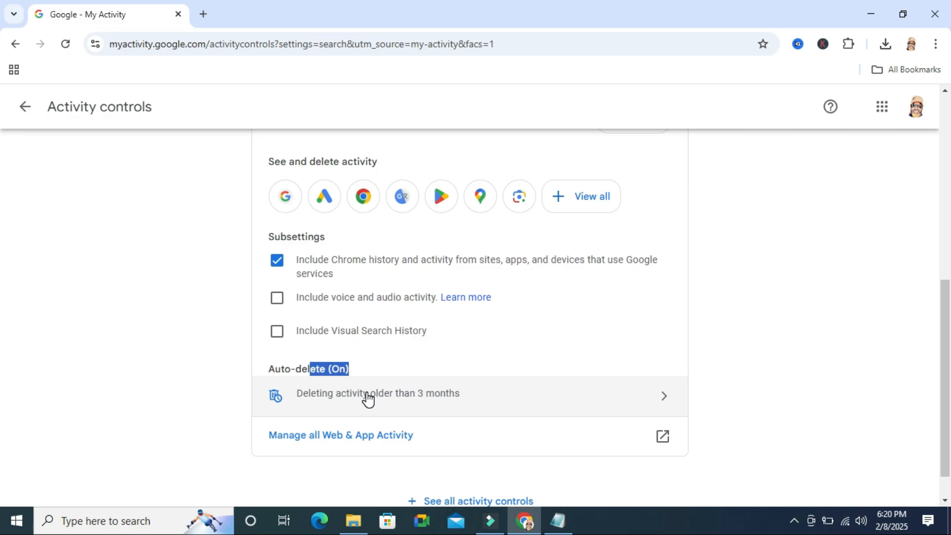
click(377, 394)
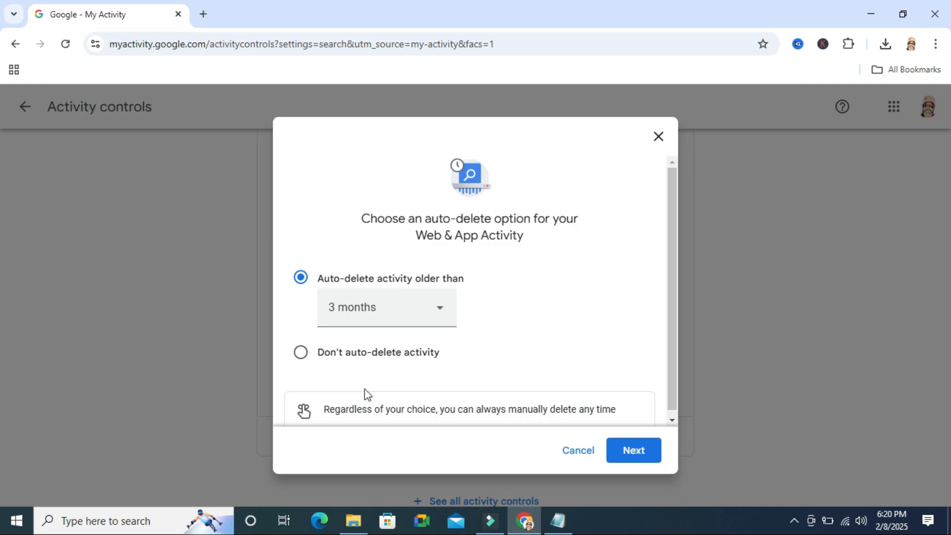
mouse_move(328, 359)
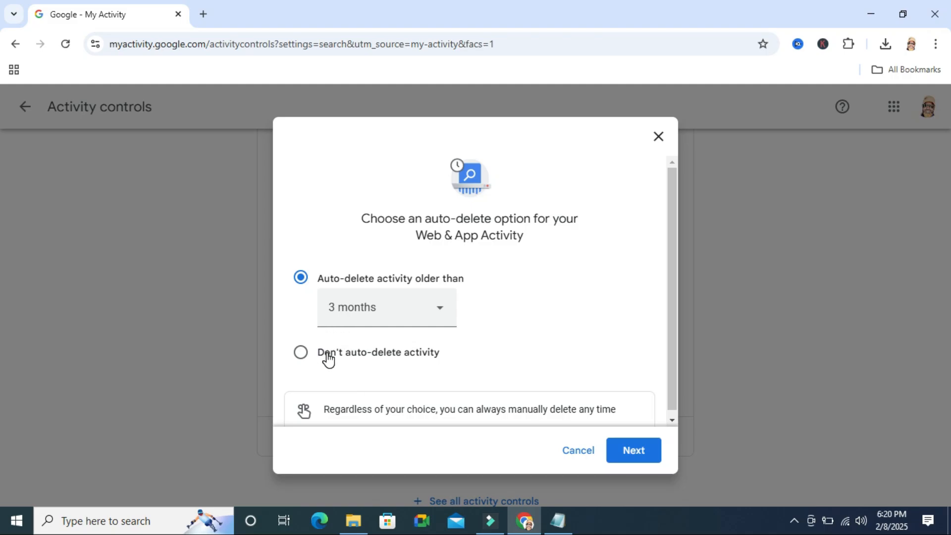
mouse_move(439, 358)
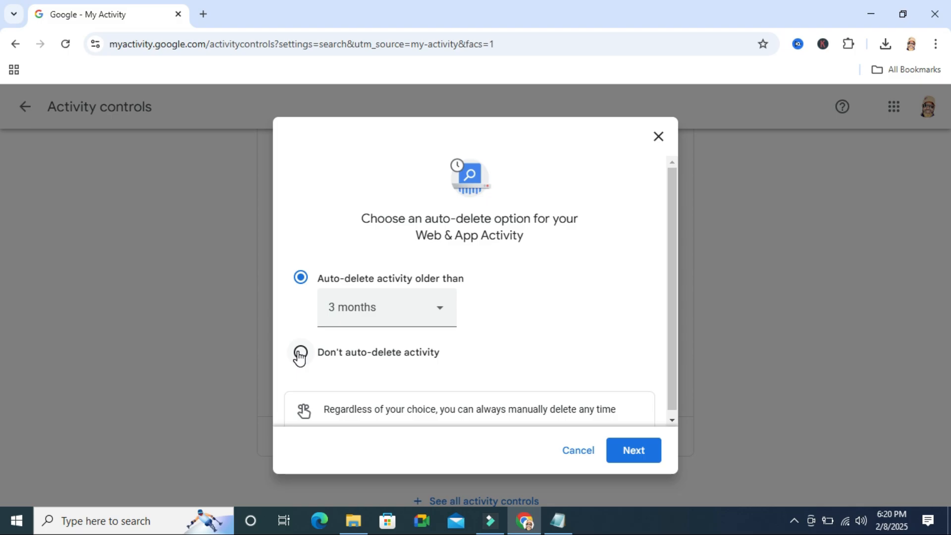
Select 'Don't auto-delete activity' and continue with Next
click(299, 352)
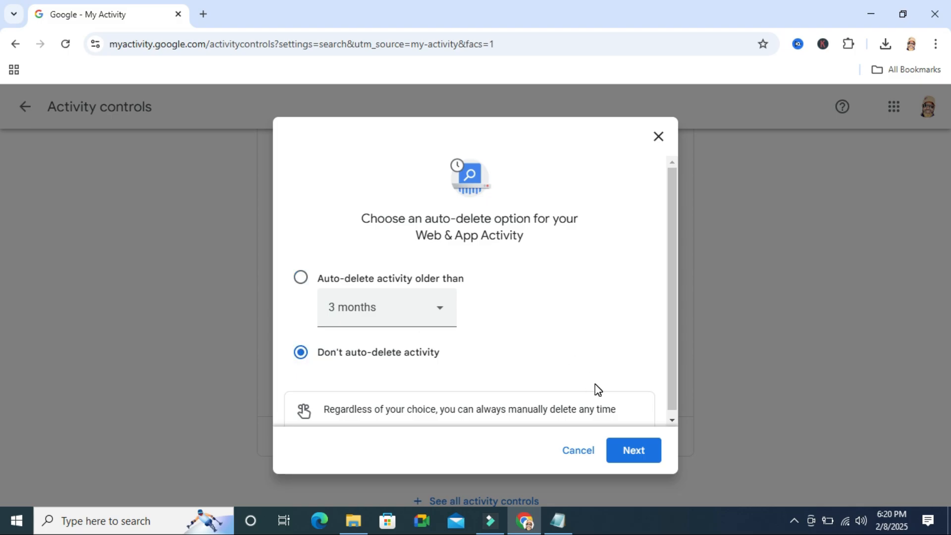
click(633, 450)
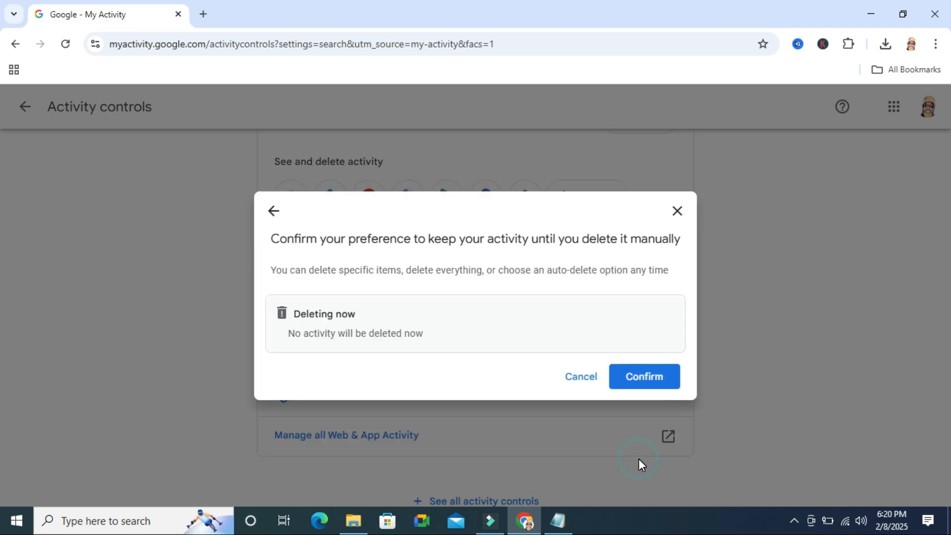
mouse_move(644, 377)
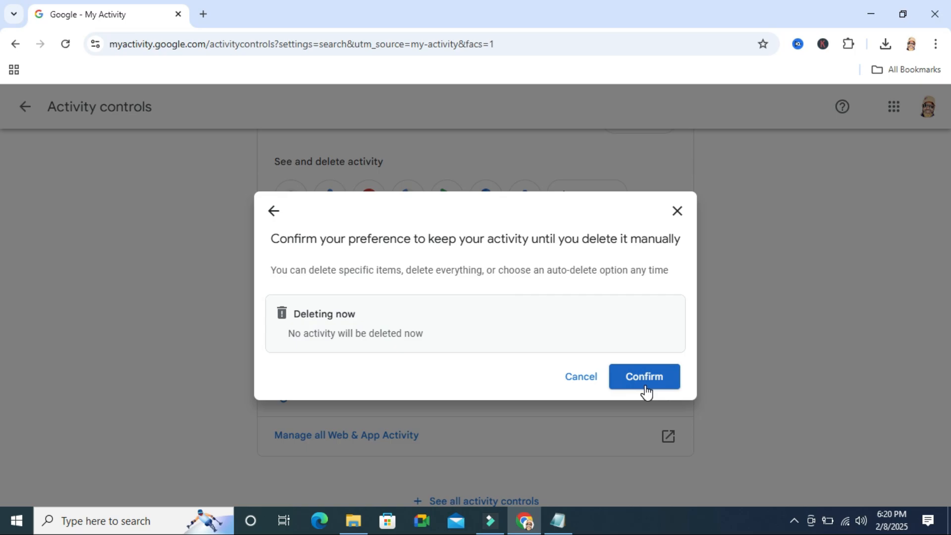
Confirm keeping activity until manually deleted and acknowledge the Preference saved message
click(644, 377)
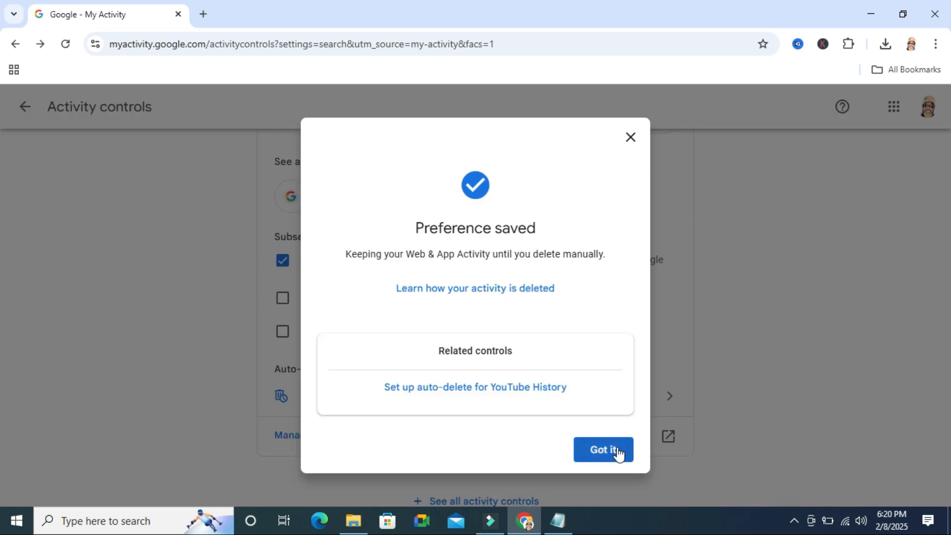
click(602, 450)
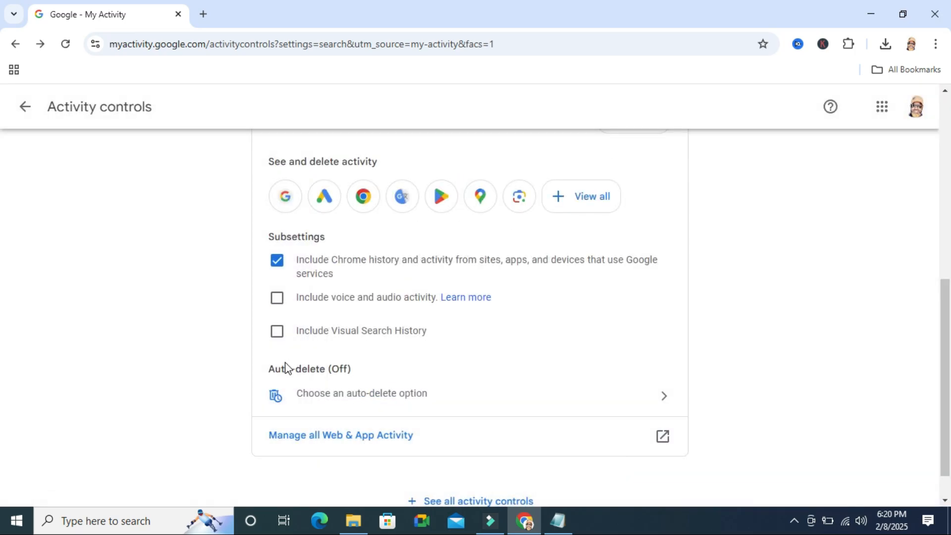